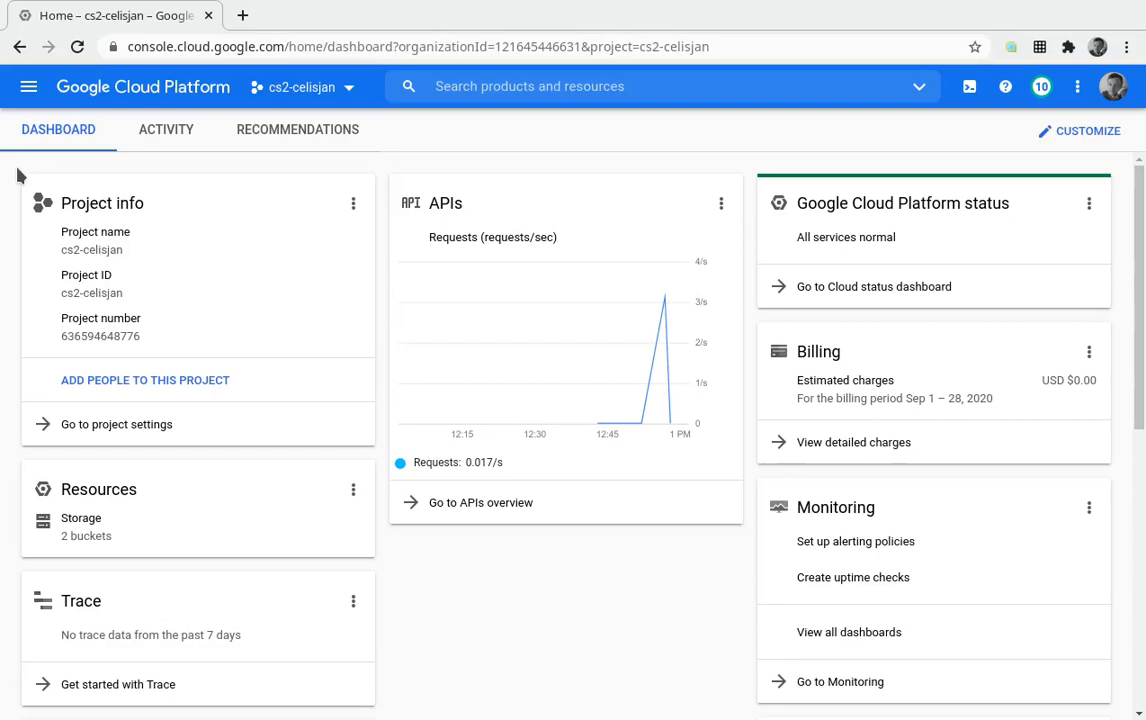
{"action": "mouse_move", "coordinate": [97, 100]}
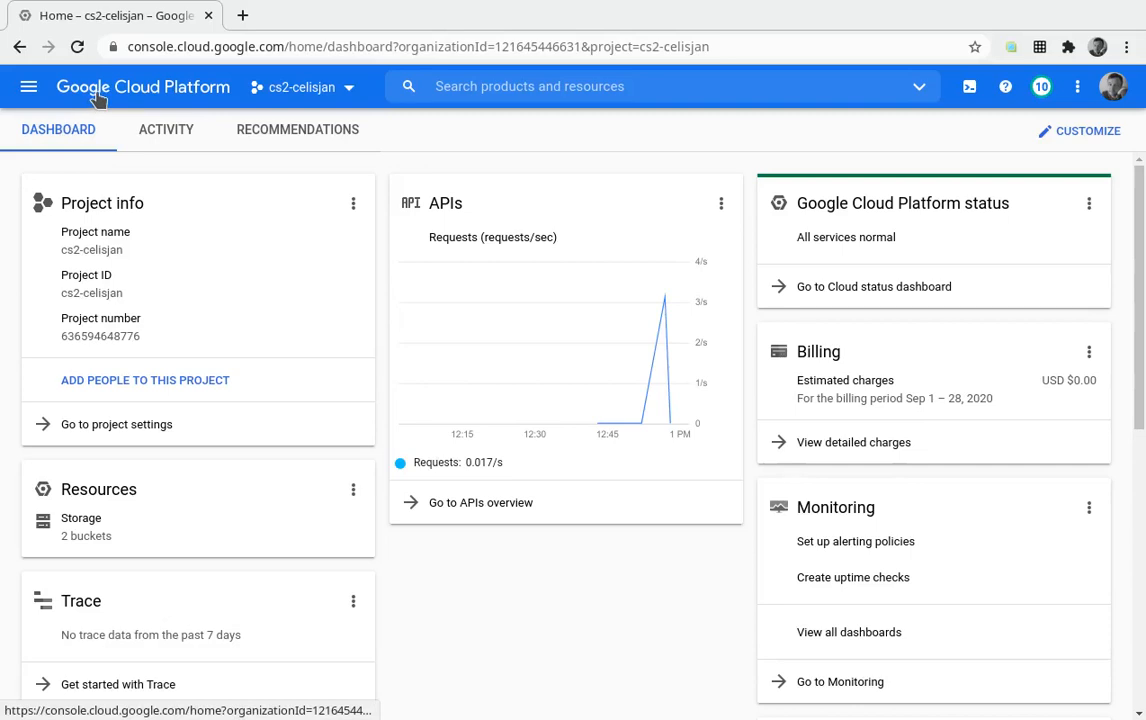
{"action": "mouse_move", "coordinate": [28, 87]}
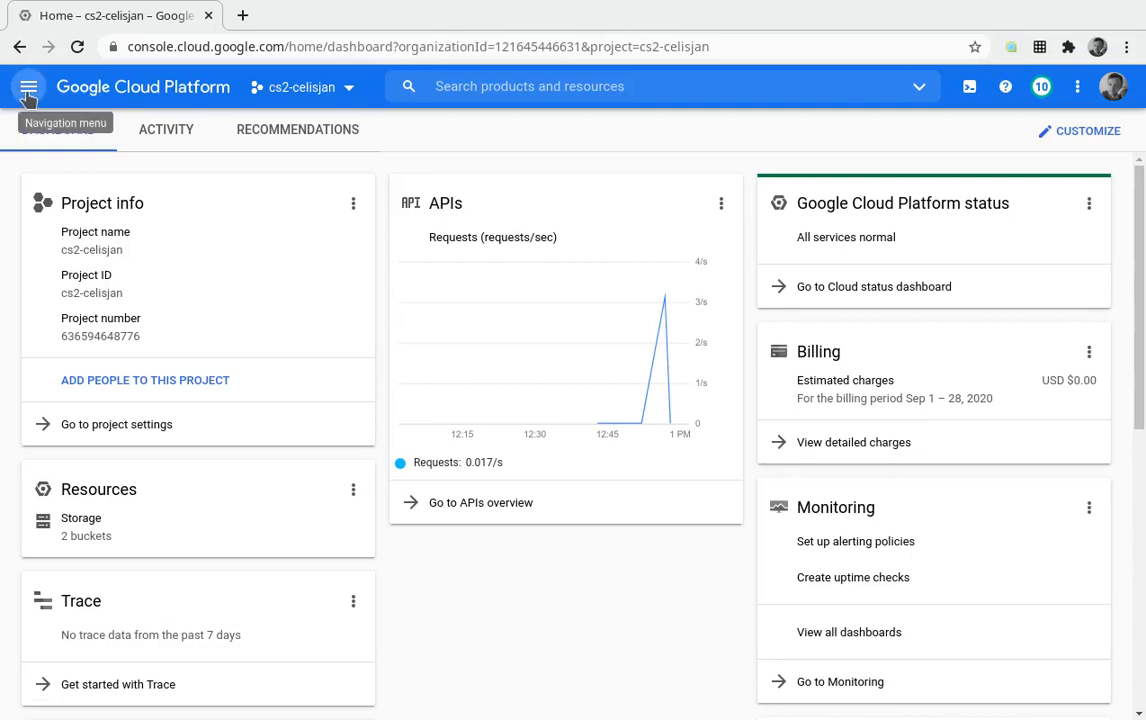
Open the console's Navigation menu from the project dashboard.
{"action": "left_click", "coordinate": [28, 87]}
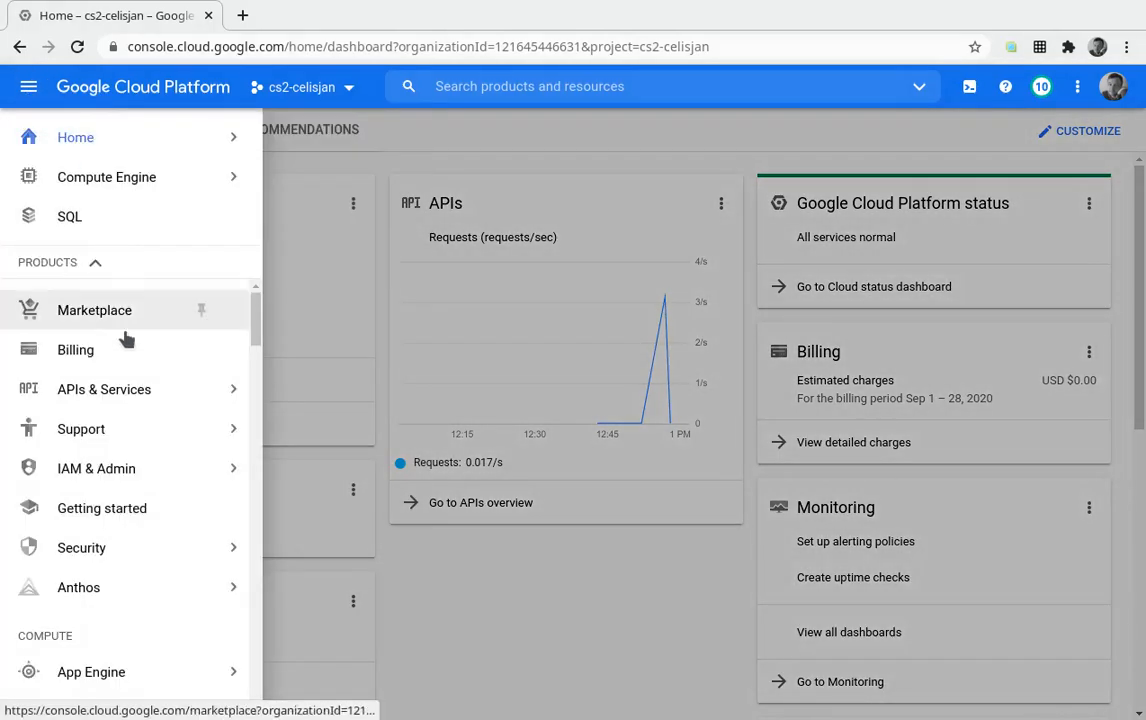
Go to Billing > Budgets & alerts and start a new budget.
{"action": "left_click", "coordinate": [75, 349]}
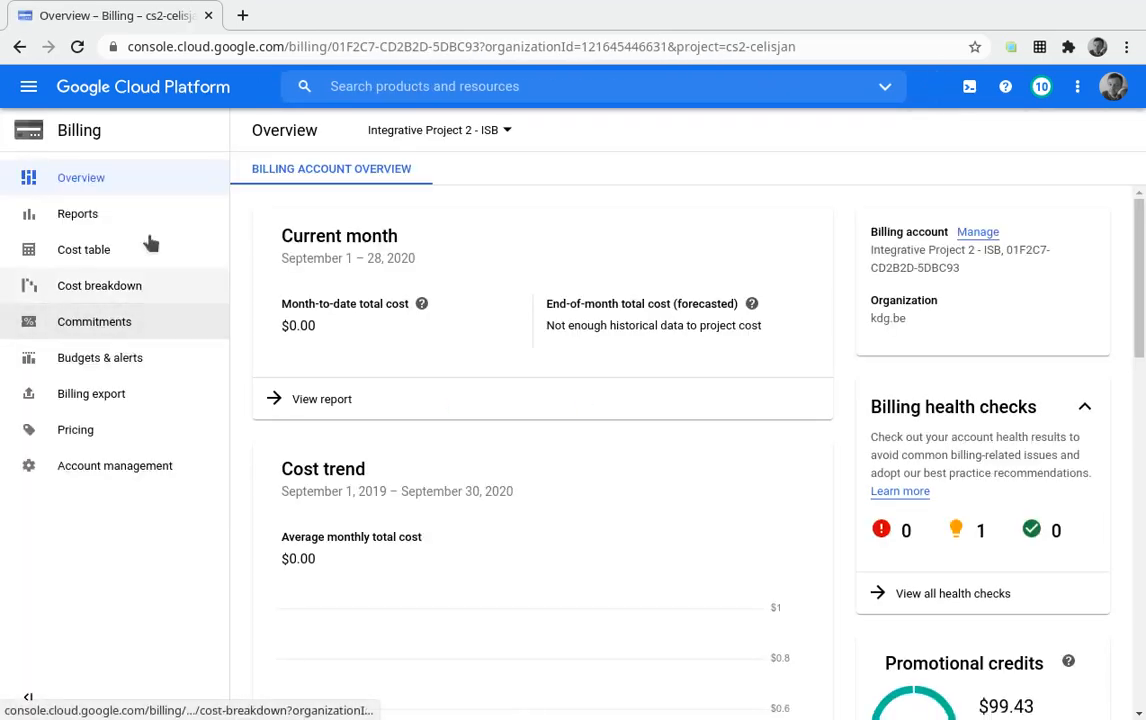
{"action": "left_click", "coordinate": [99, 357]}
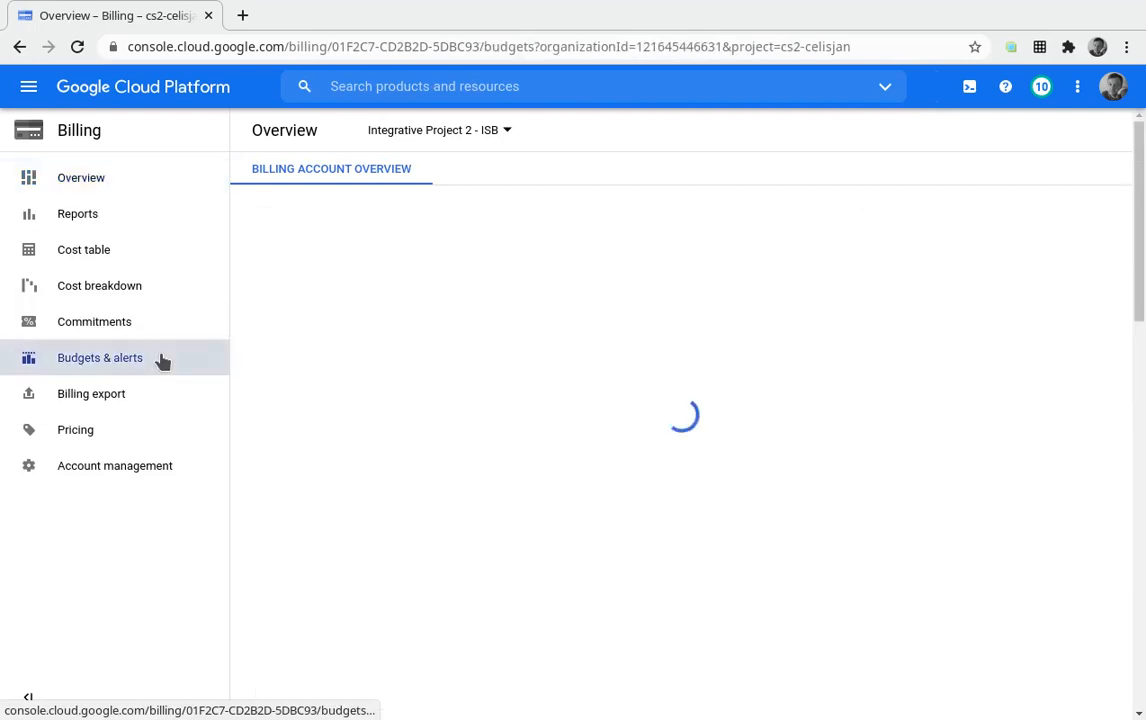
{"action": "left_click", "coordinate": [99, 357]}
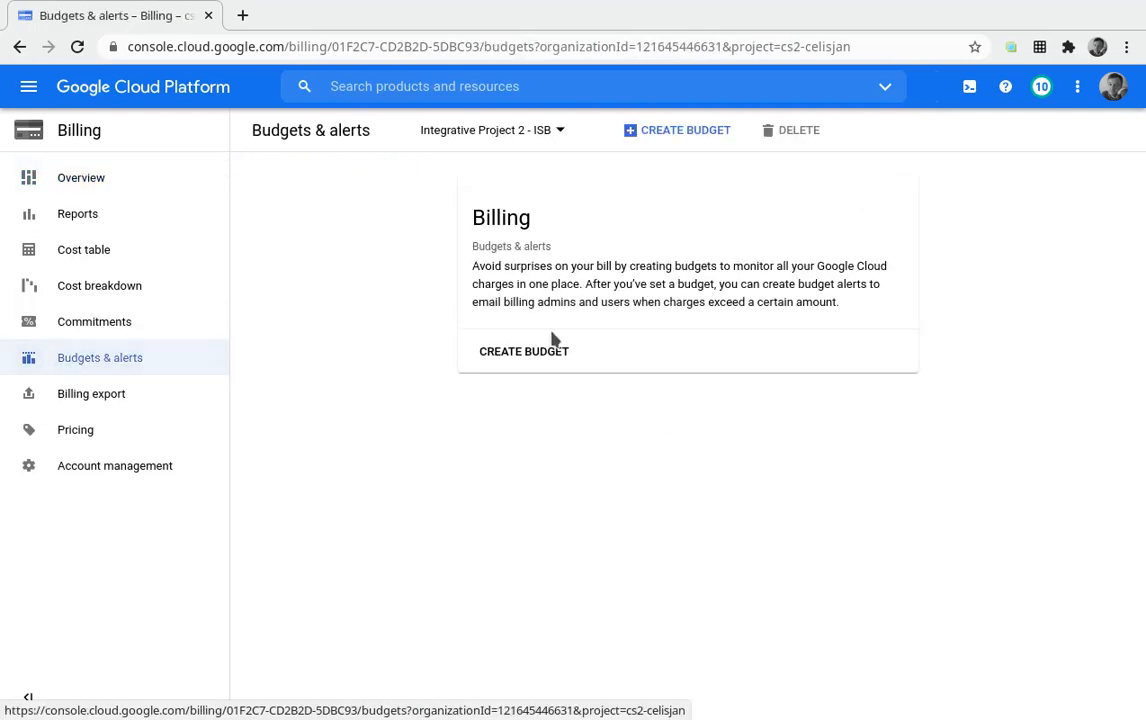
{"action": "left_click", "coordinate": [524, 351]}
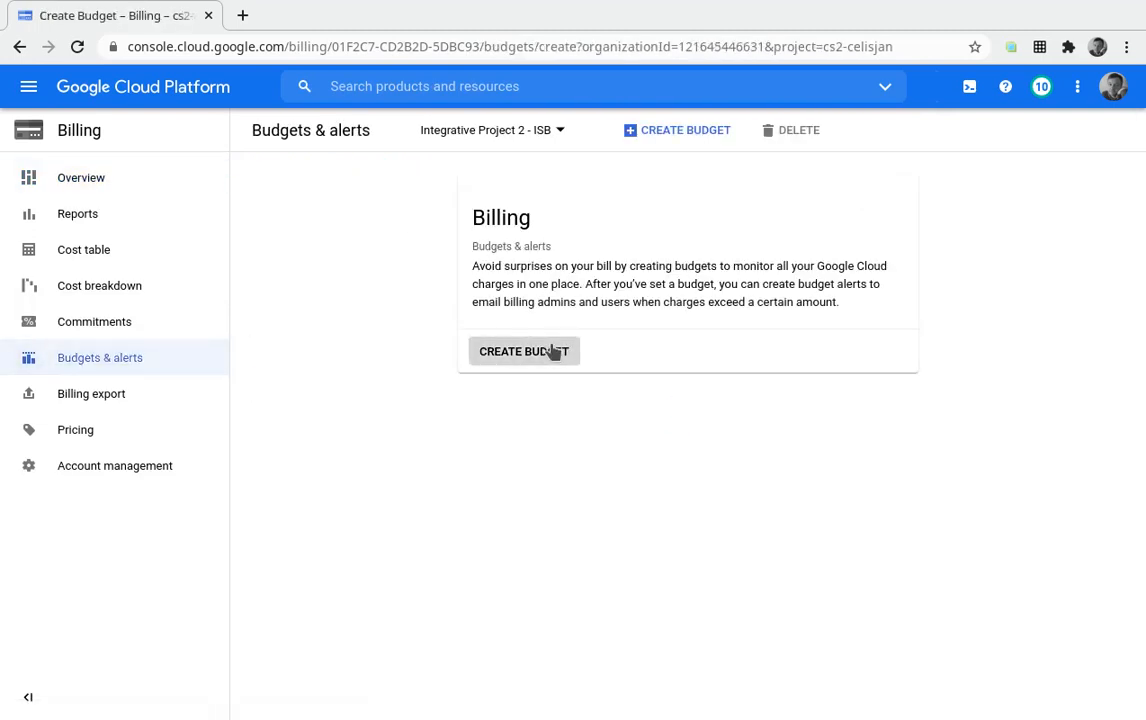
Name the budget 'limit budget' with default project and product scope, and continue.
{"action": "left_click", "coordinate": [524, 351]}
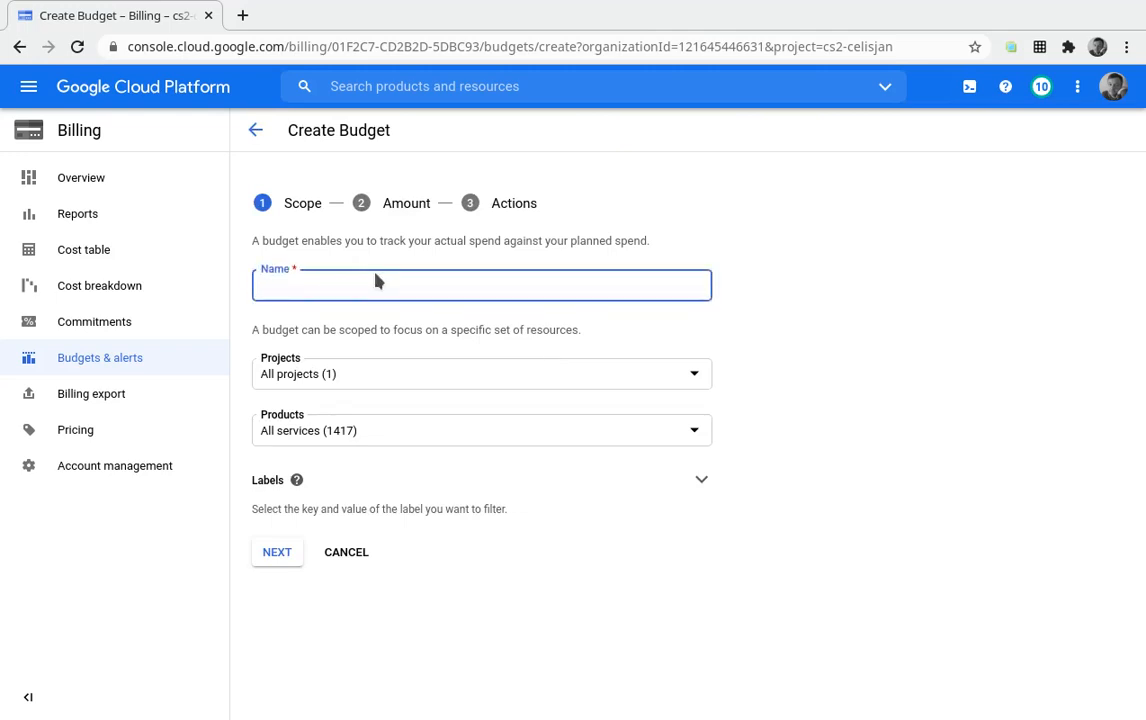
{"action": "type", "text": "limit"}
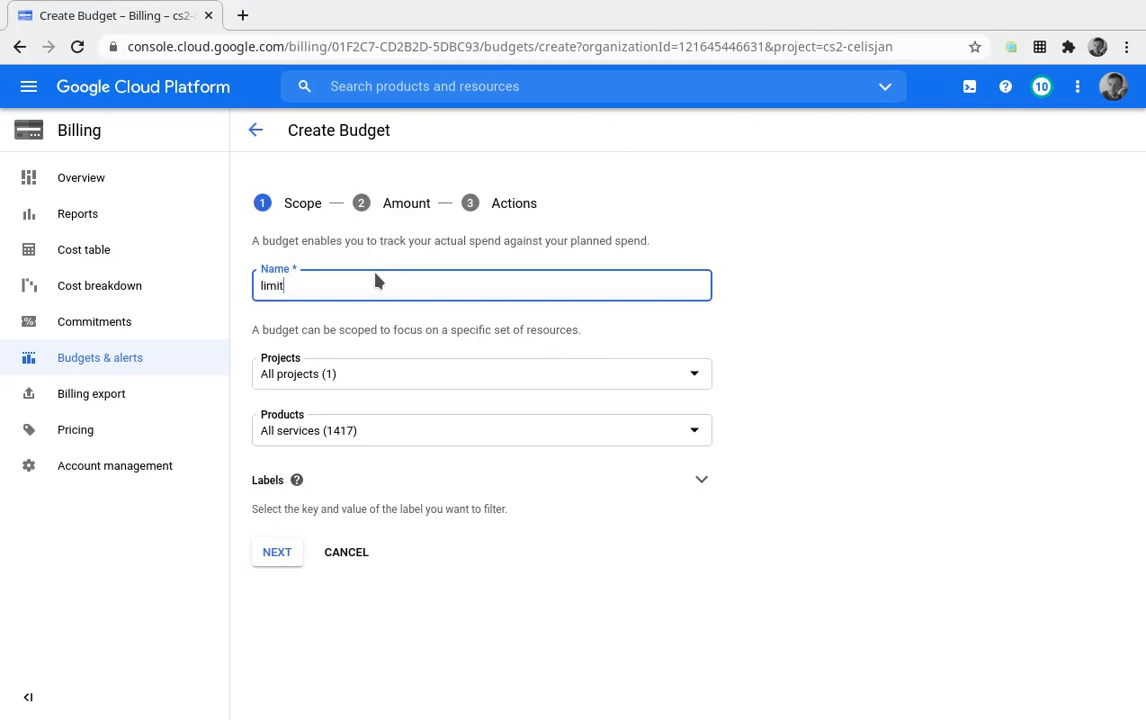
{"action": "type", "text": "budget"}
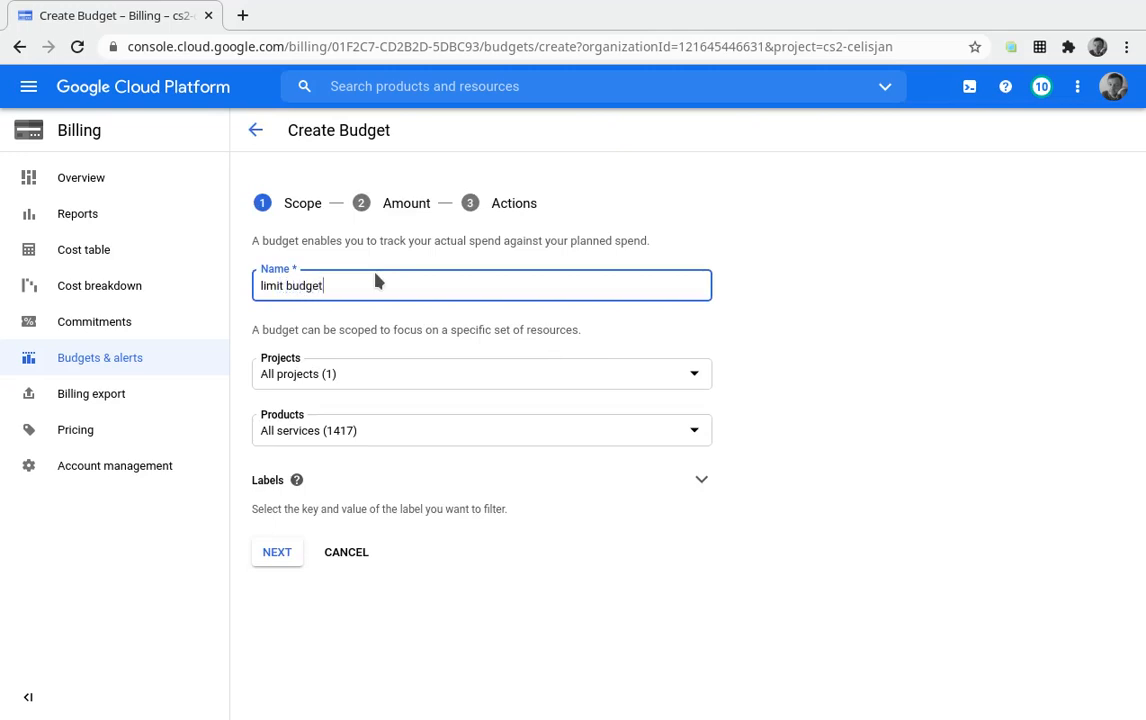
{"action": "mouse_move", "coordinate": [385, 429]}
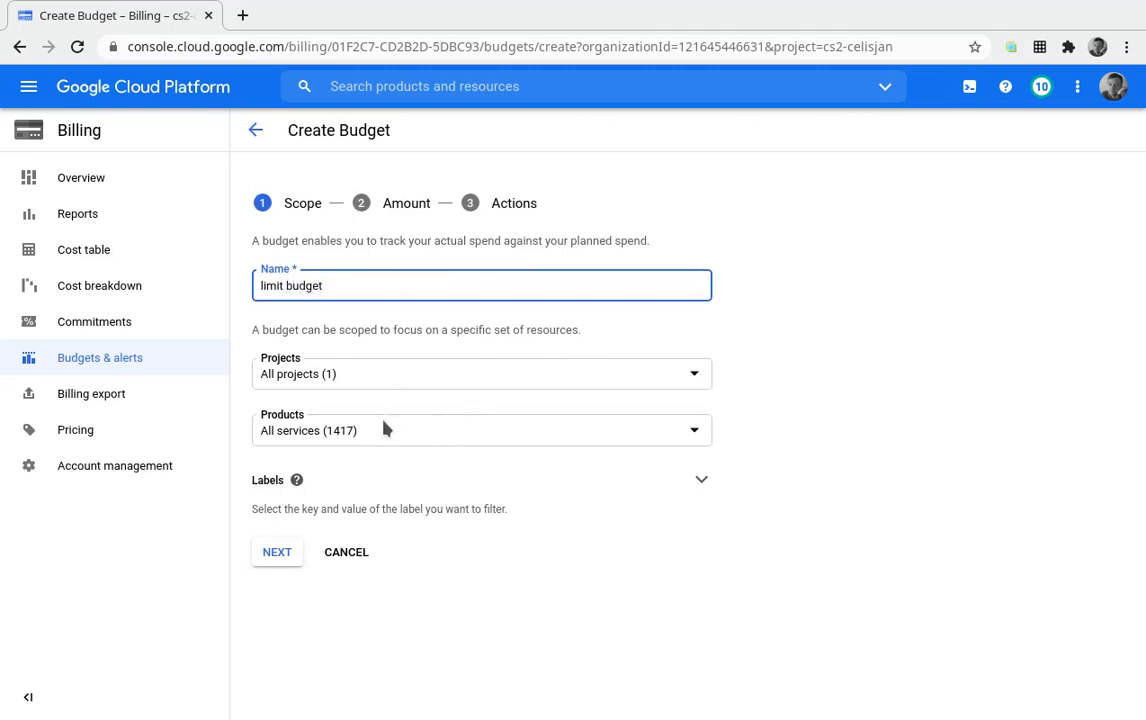
{"action": "left_click", "coordinate": [277, 551]}
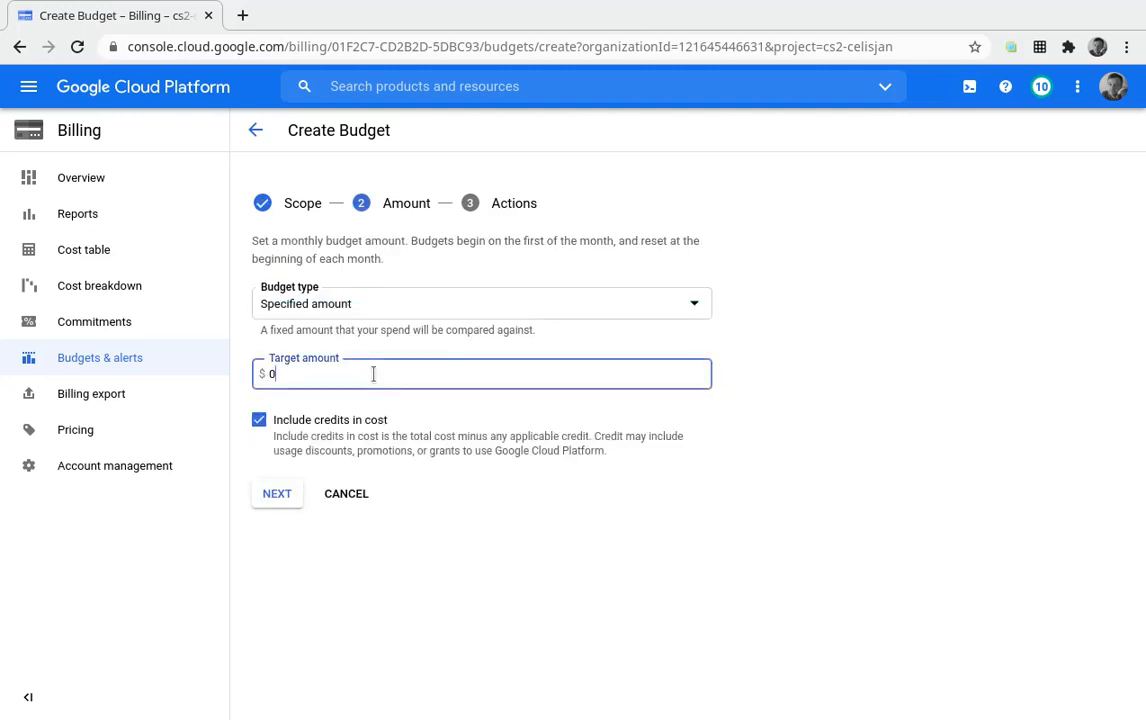
Set a $20 target amount with credits excluded, then continue.
{"action": "key", "text": "Backspace"}
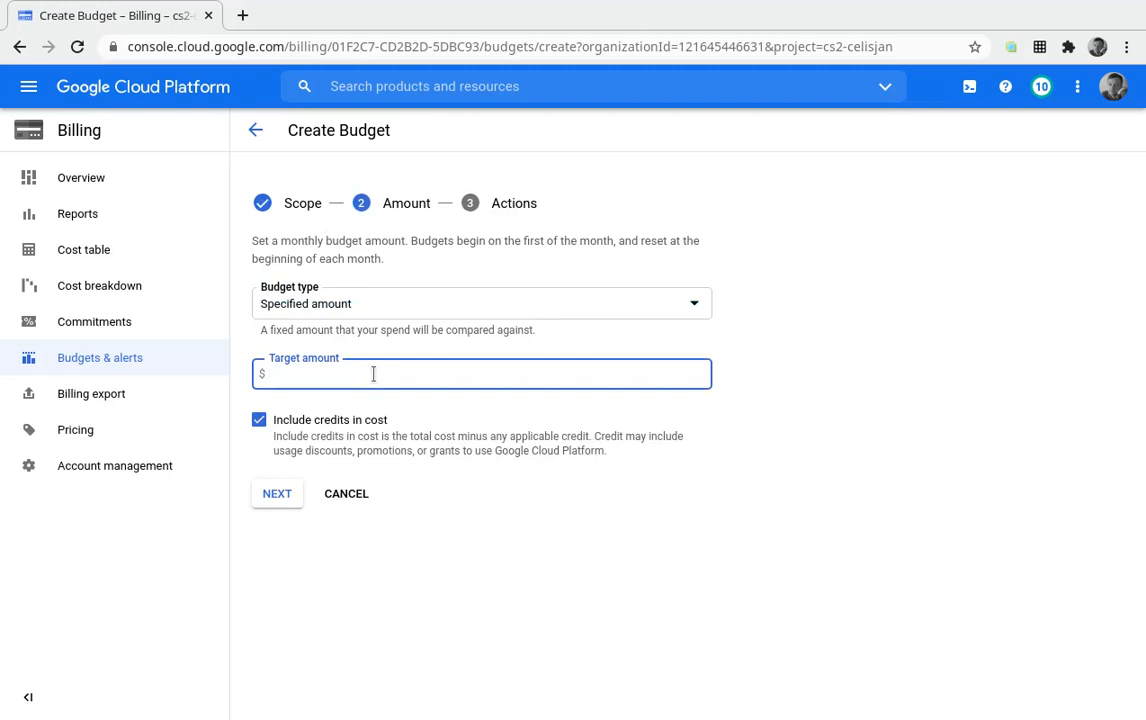
{"action": "type", "text": "2"}
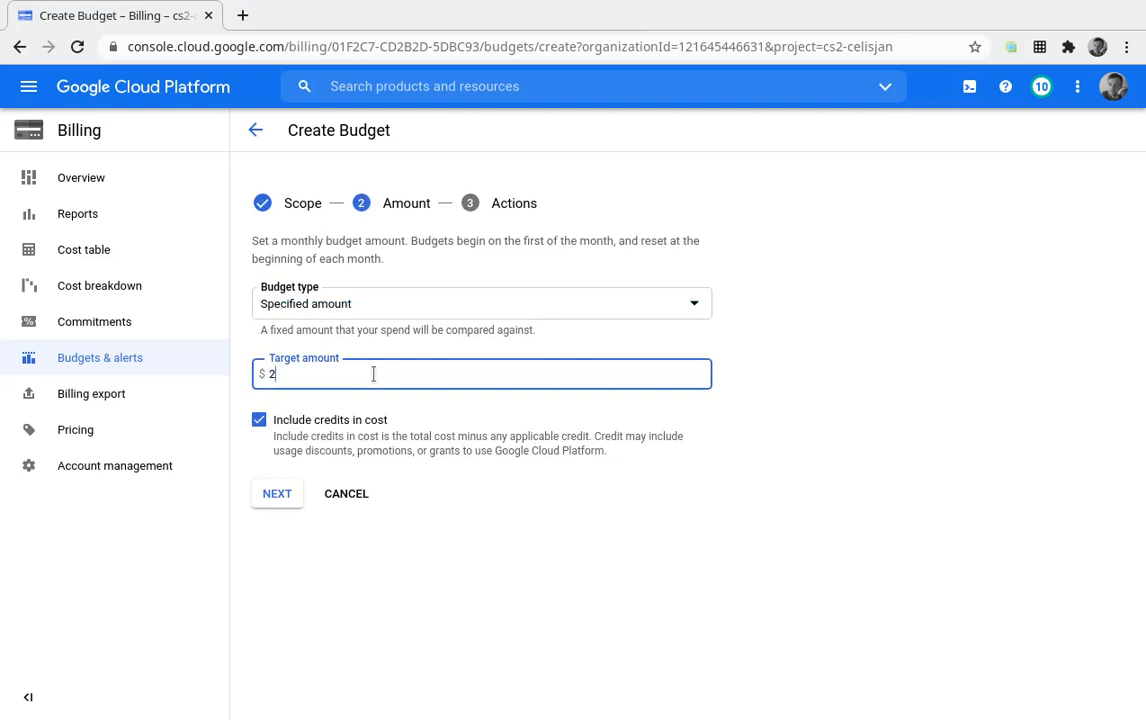
{"action": "type", "text": "0"}
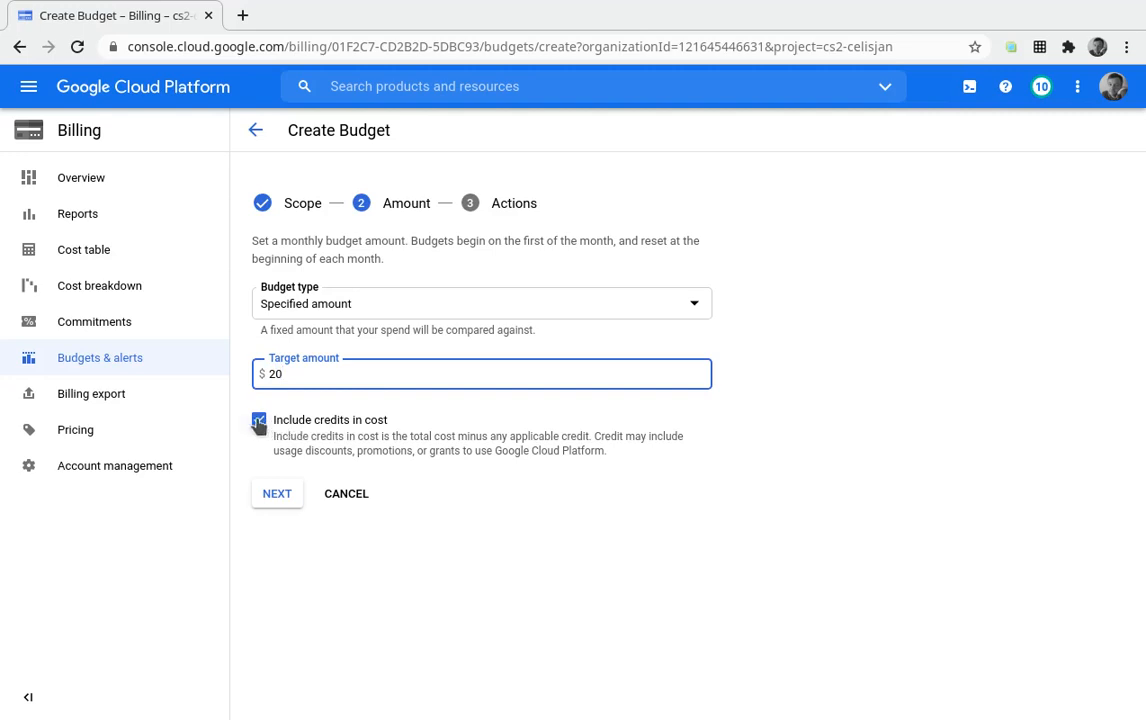
{"action": "left_click", "coordinate": [259, 419]}
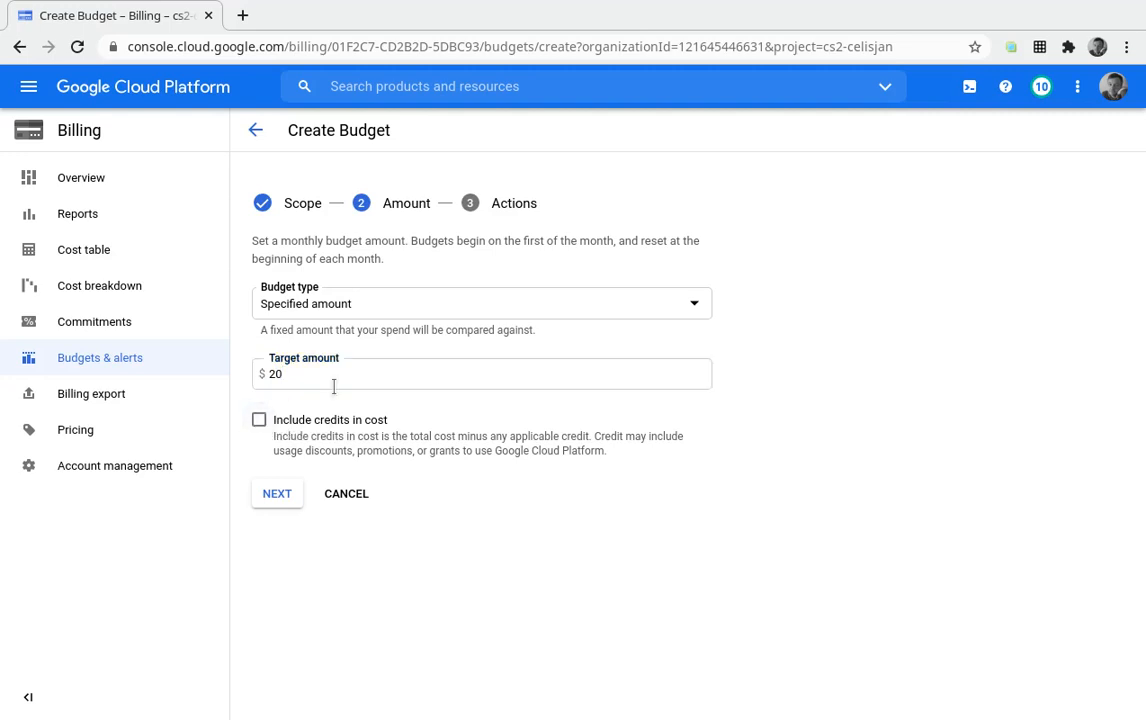
{"action": "left_click", "coordinate": [480, 373]}
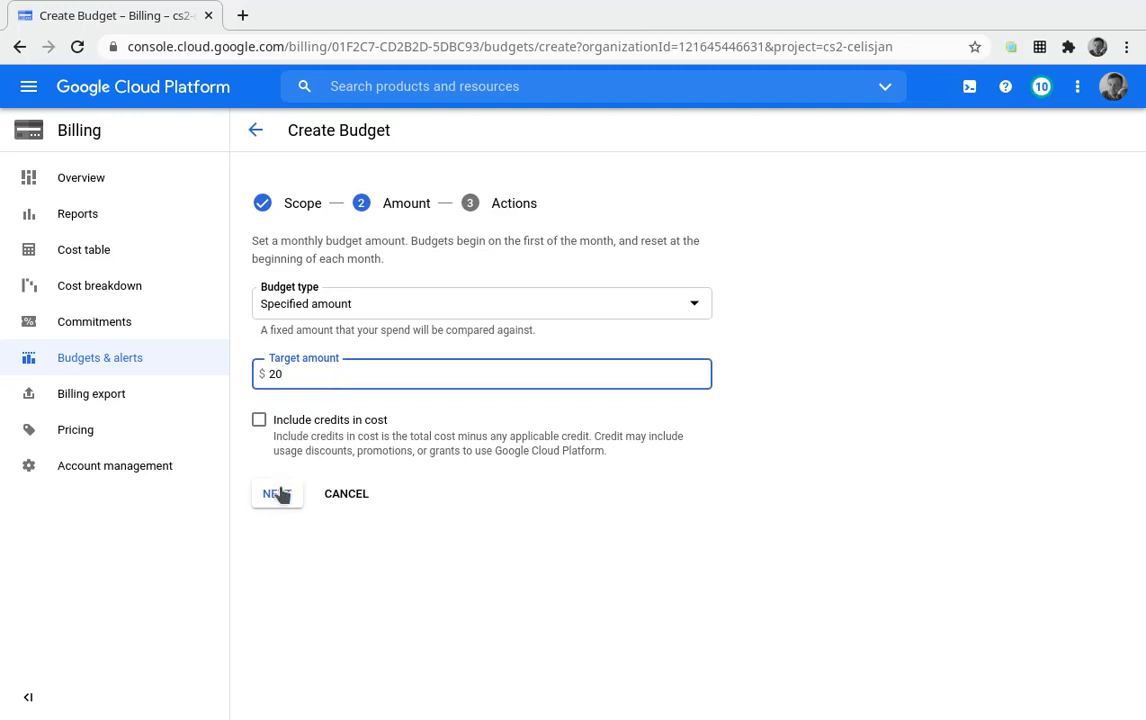
{"action": "left_click", "coordinate": [273, 493]}
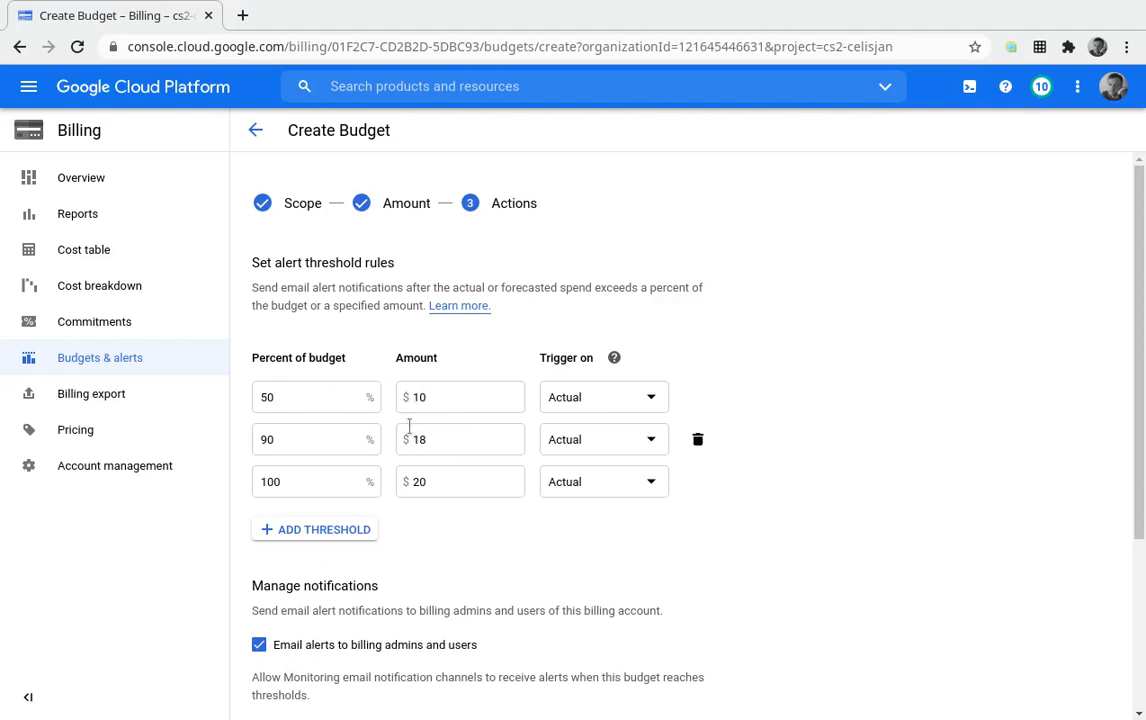
{"action": "mouse_move", "coordinate": [478, 510]}
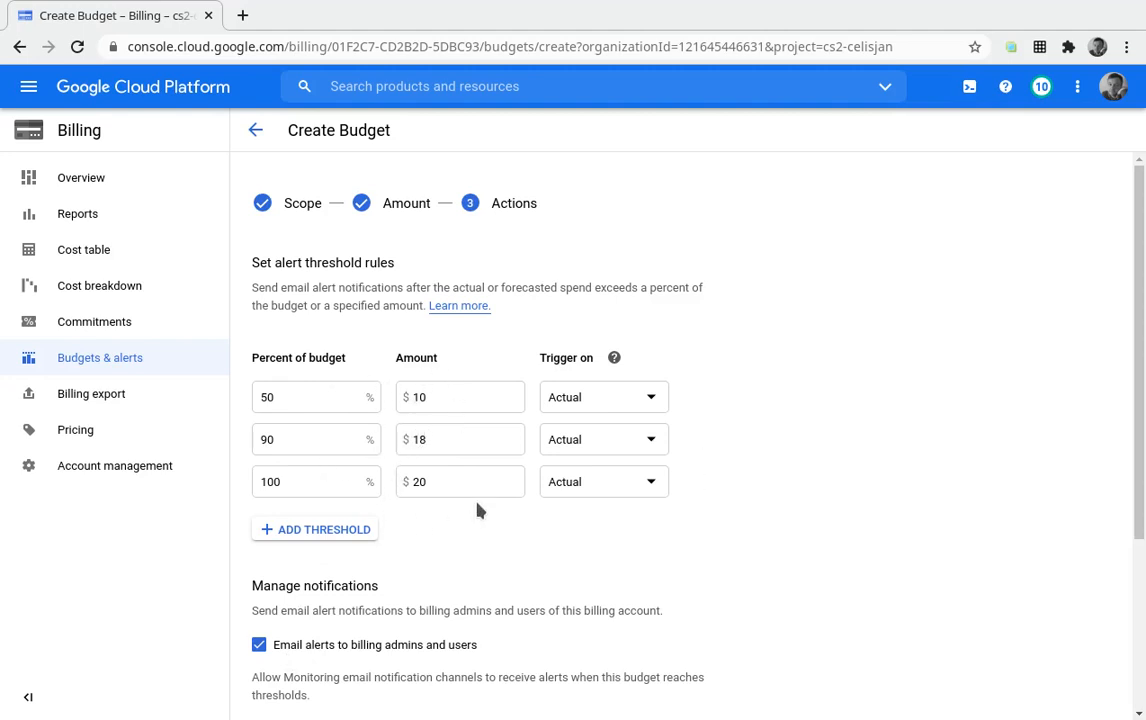
{"action": "mouse_move", "coordinate": [425, 541]}
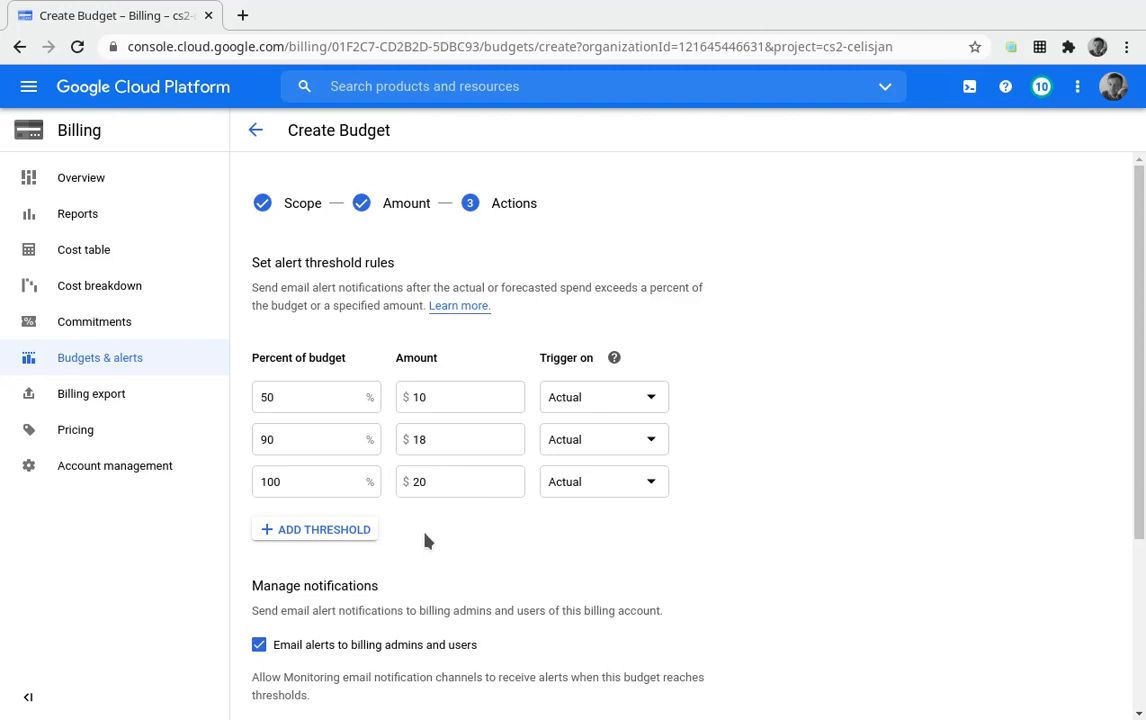
{"action": "mouse_move", "coordinate": [765, 519]}
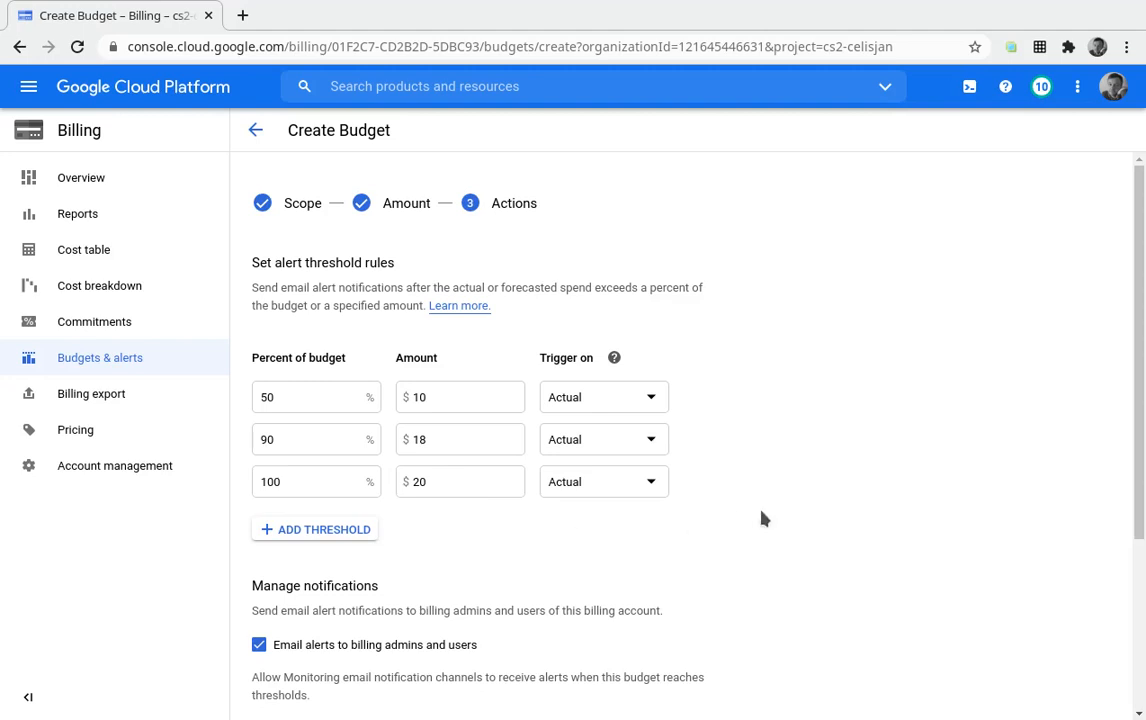
Keep email alert thresholds at 50%, 90% and 100% and finish the budget.
{"action": "scroll", "scroll_direction": "down", "scroll_amount": 3}
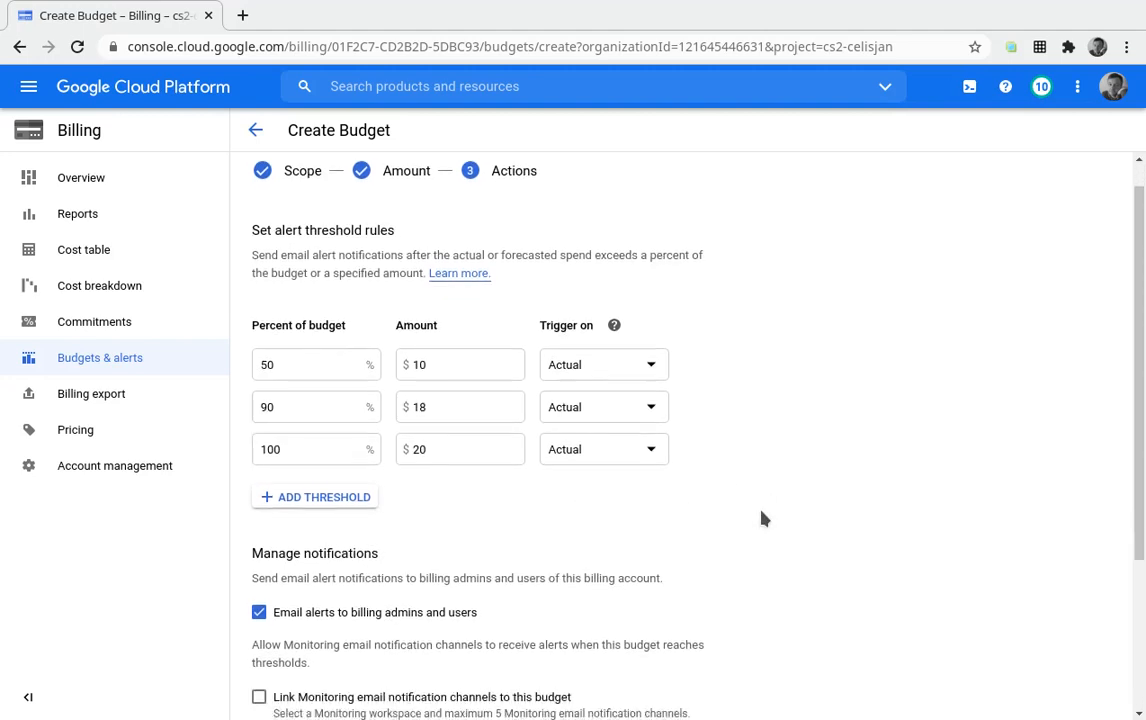
{"action": "scroll", "scroll_direction": "down", "scroll_amount": 3}
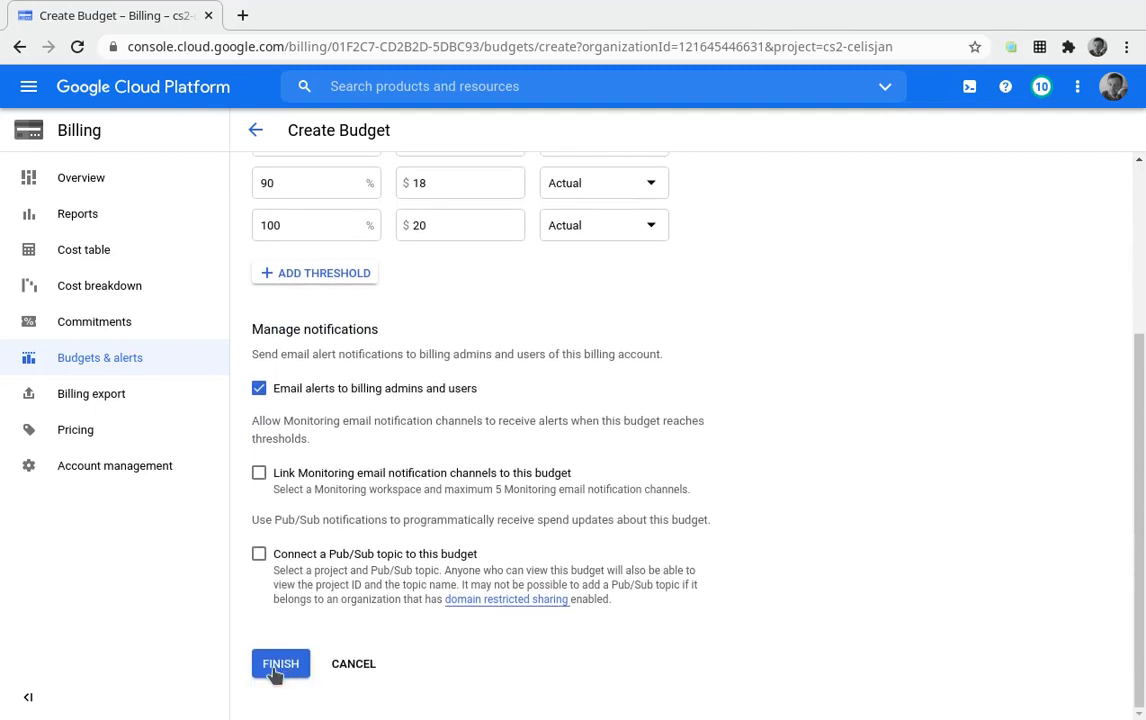
{"action": "left_click", "coordinate": [280, 663]}
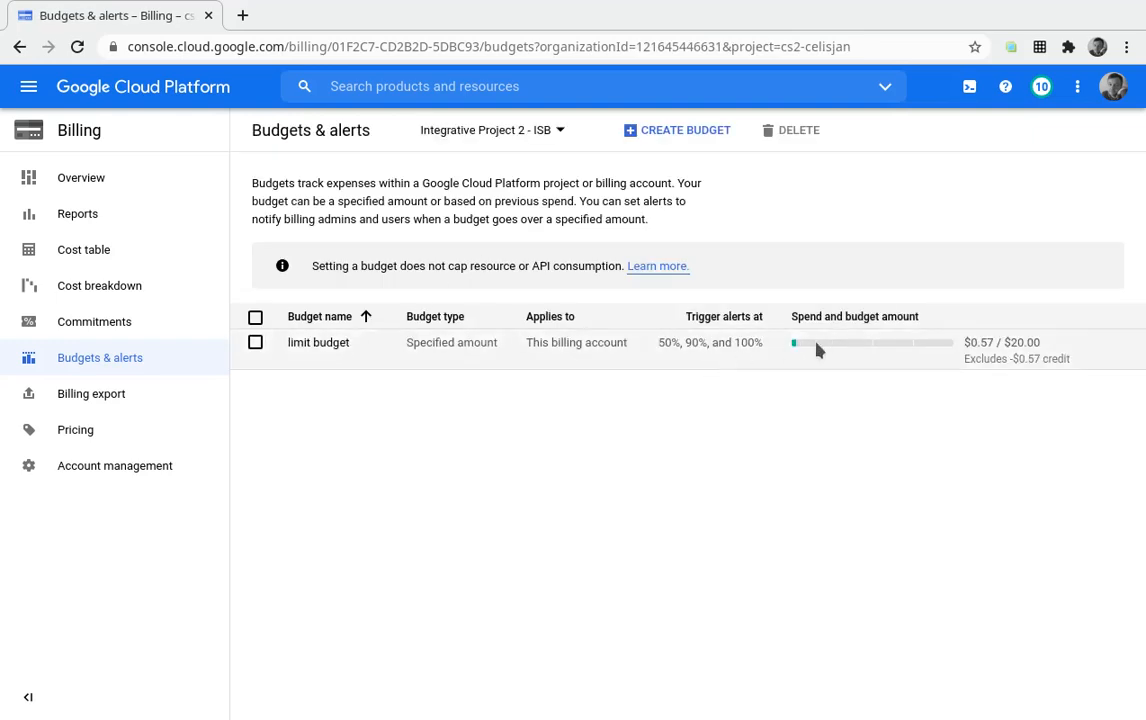
{"action": "mouse_move", "coordinate": [1130, 367]}
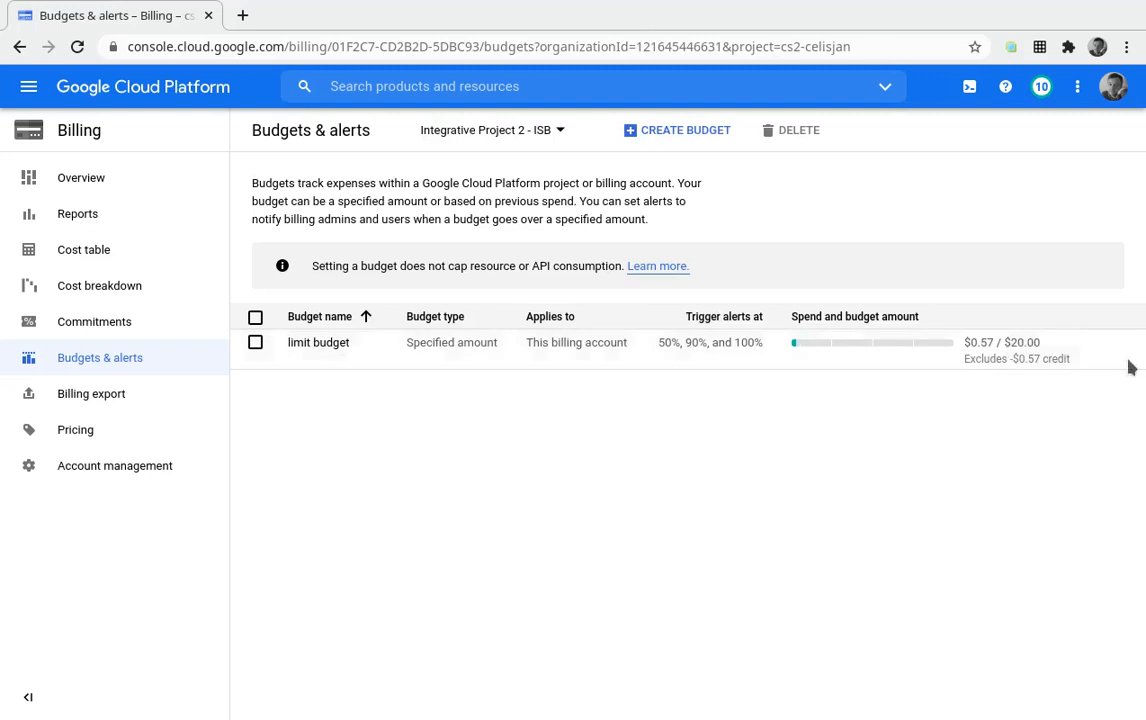
{"action": "mouse_move", "coordinate": [807, 473]}
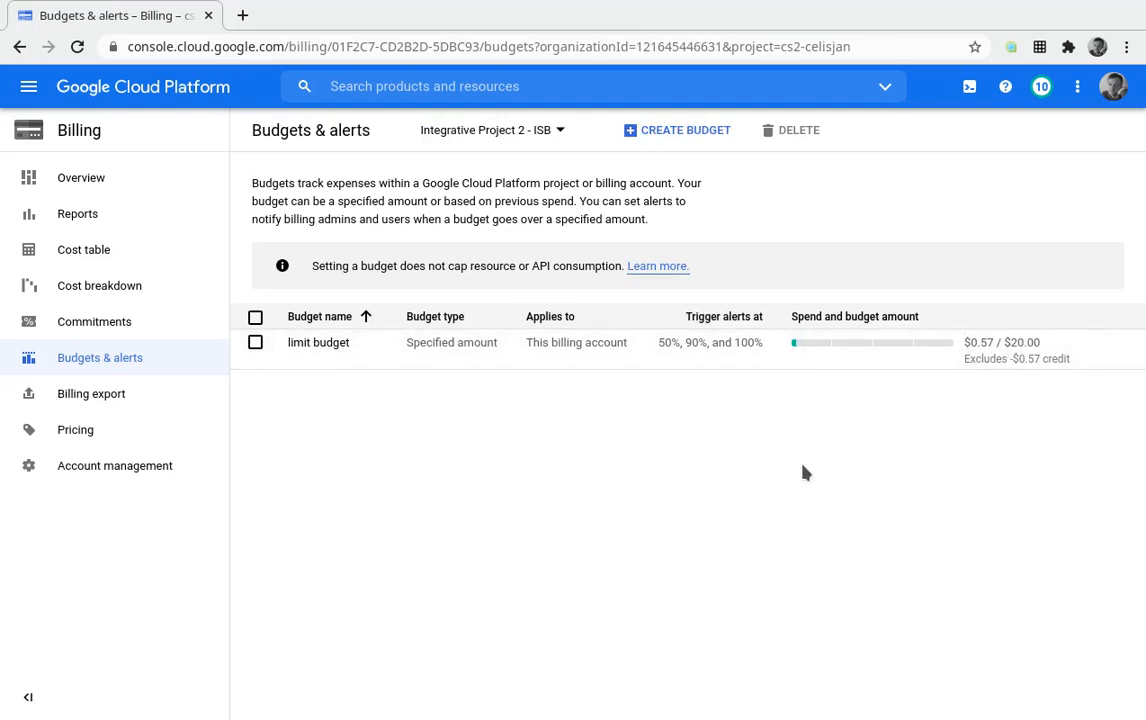